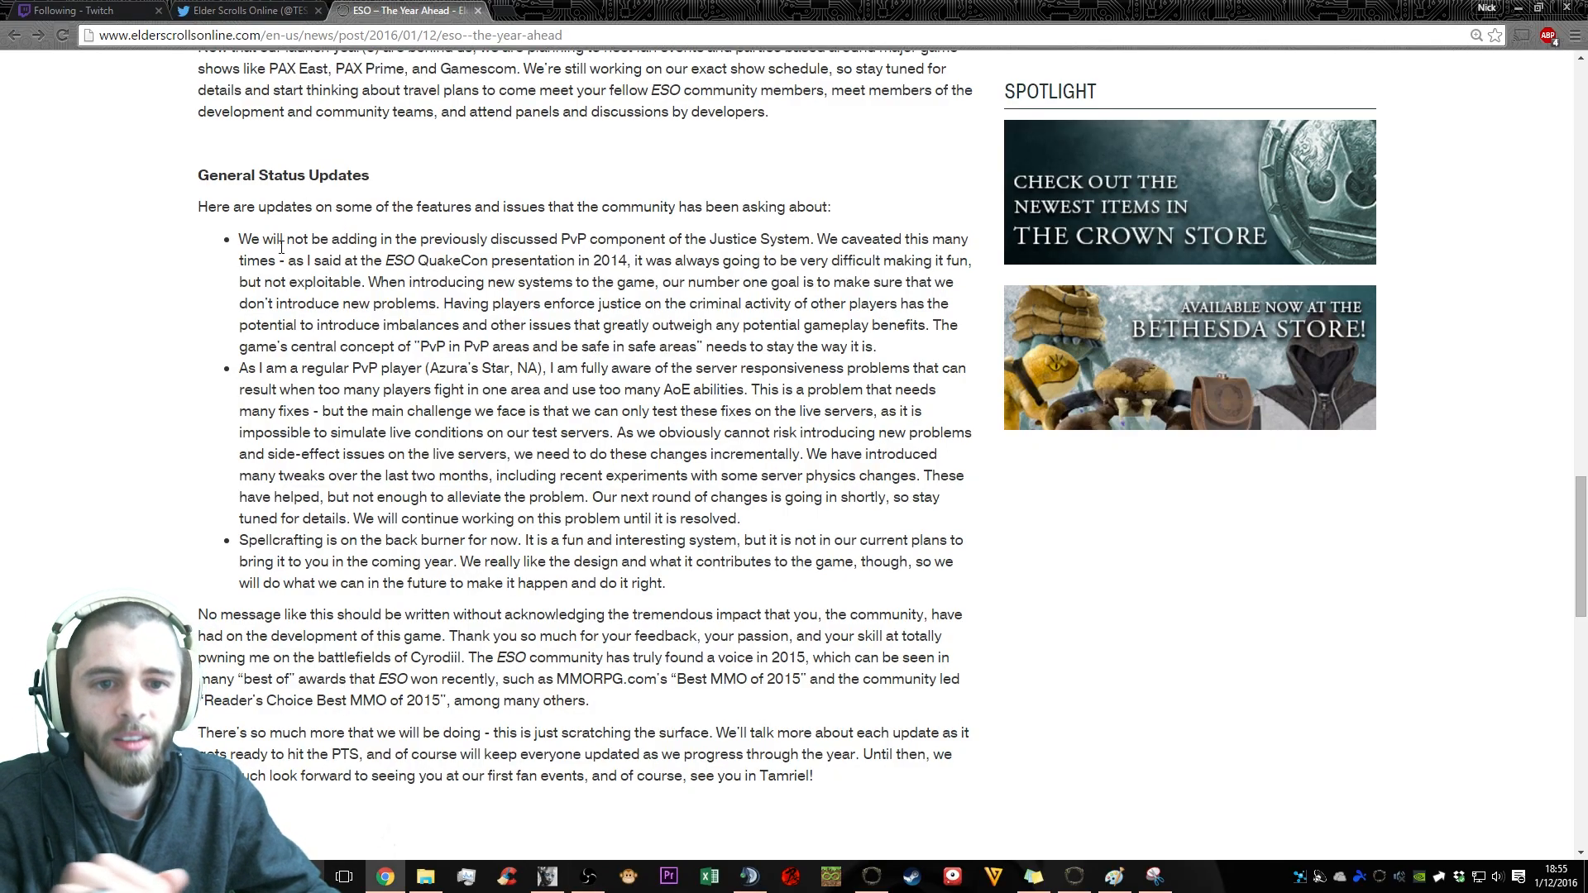
{"action": "left_click_drag", "start_coordinate": [241, 207], "coordinate": [827, 207]}
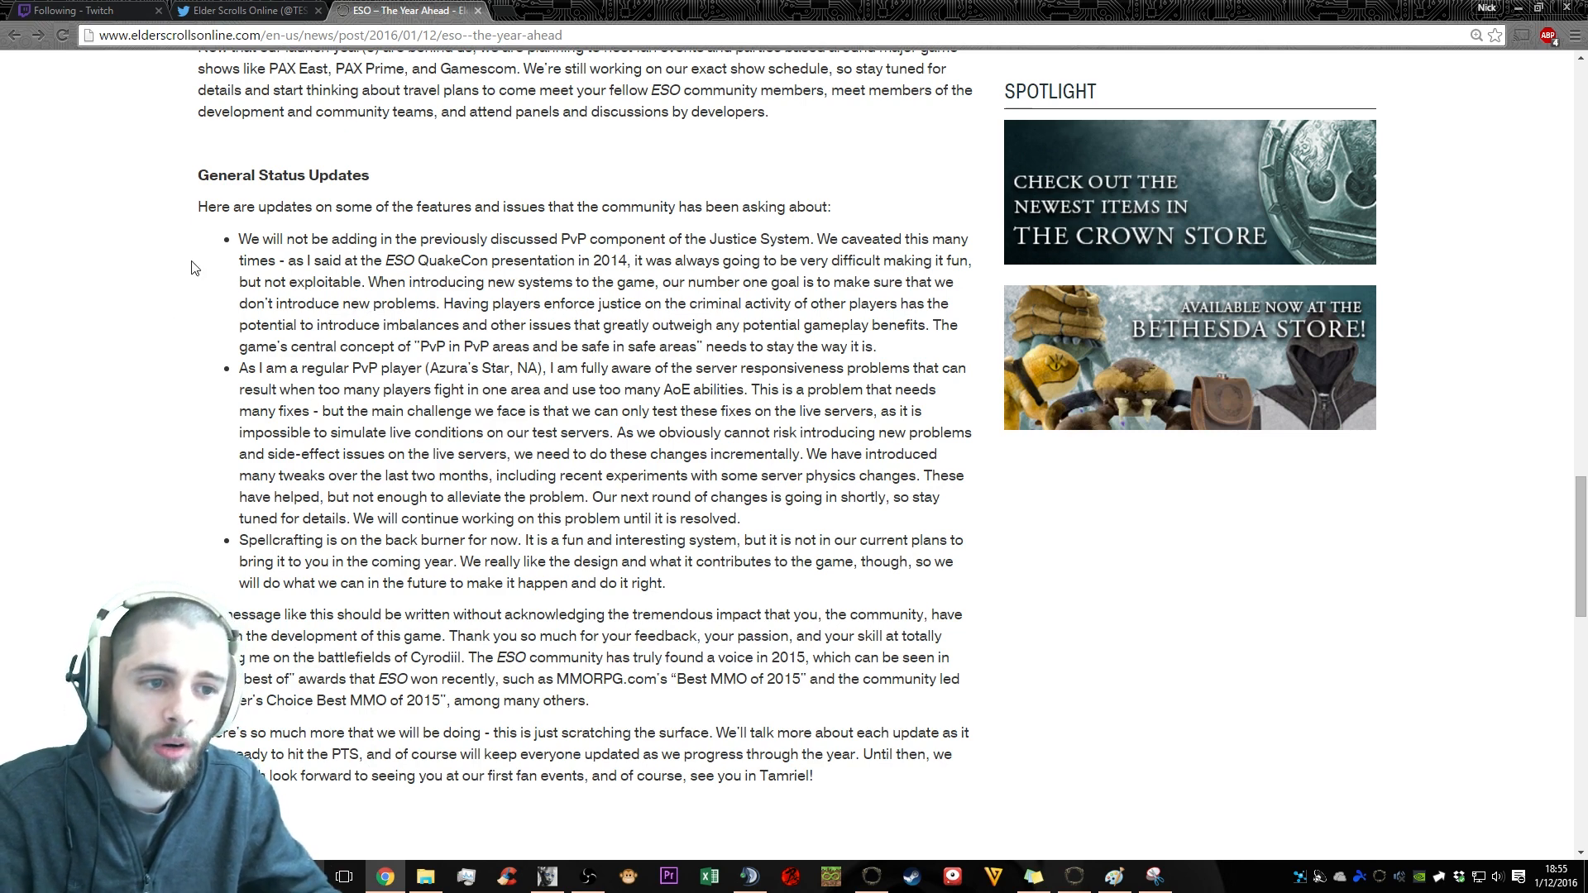
{"action": "mouse_move", "coordinate": [159, 317]}
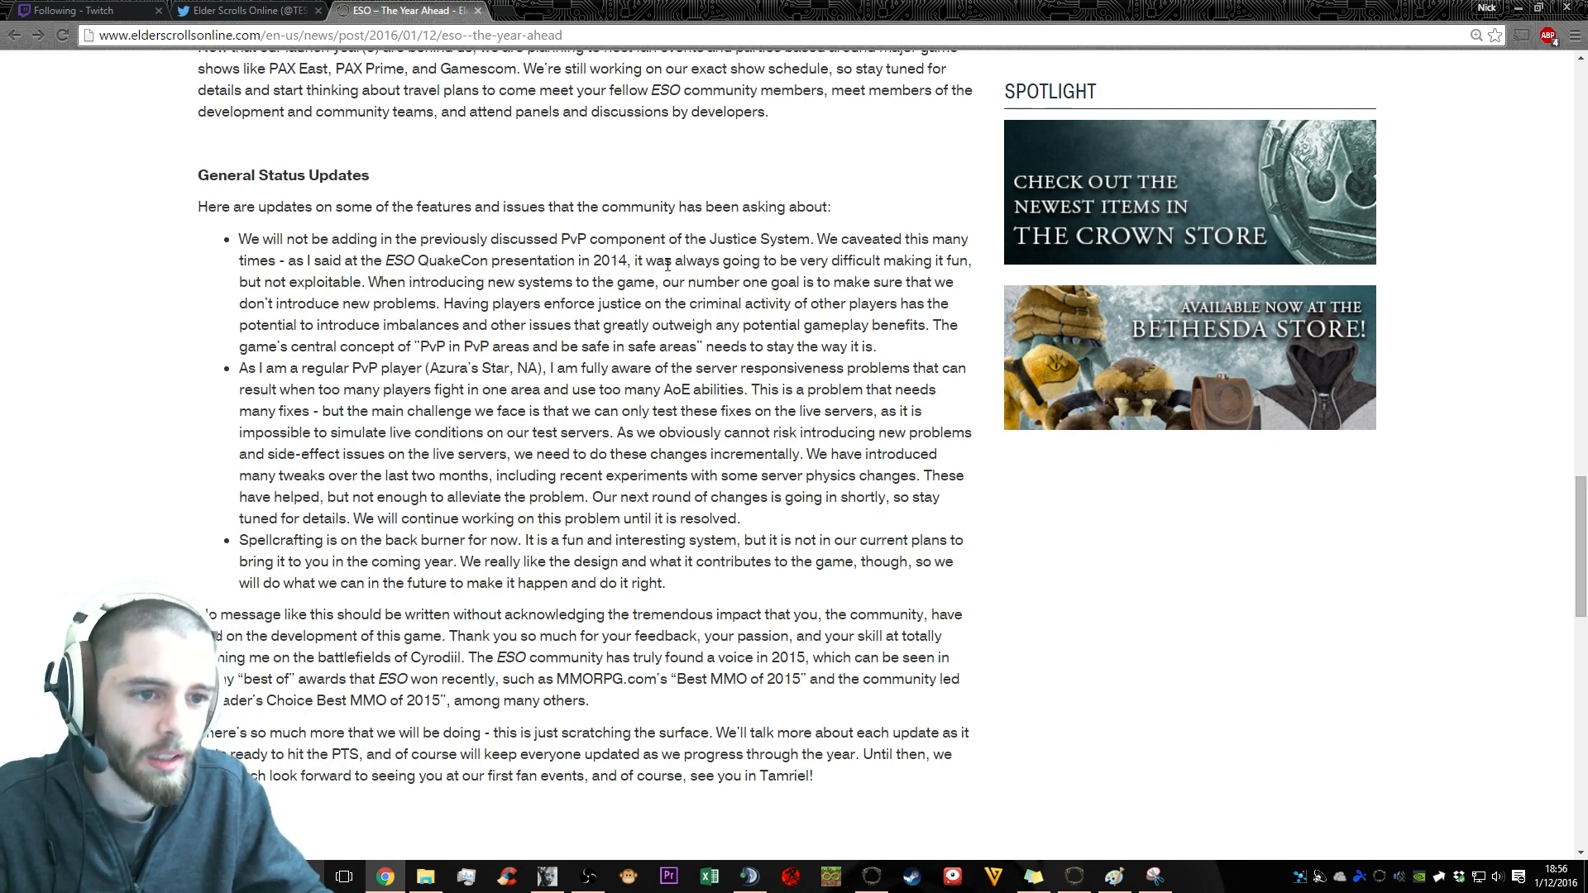
{"action": "left_click_drag", "start_coordinate": [645, 260], "coordinate": [853, 261]}
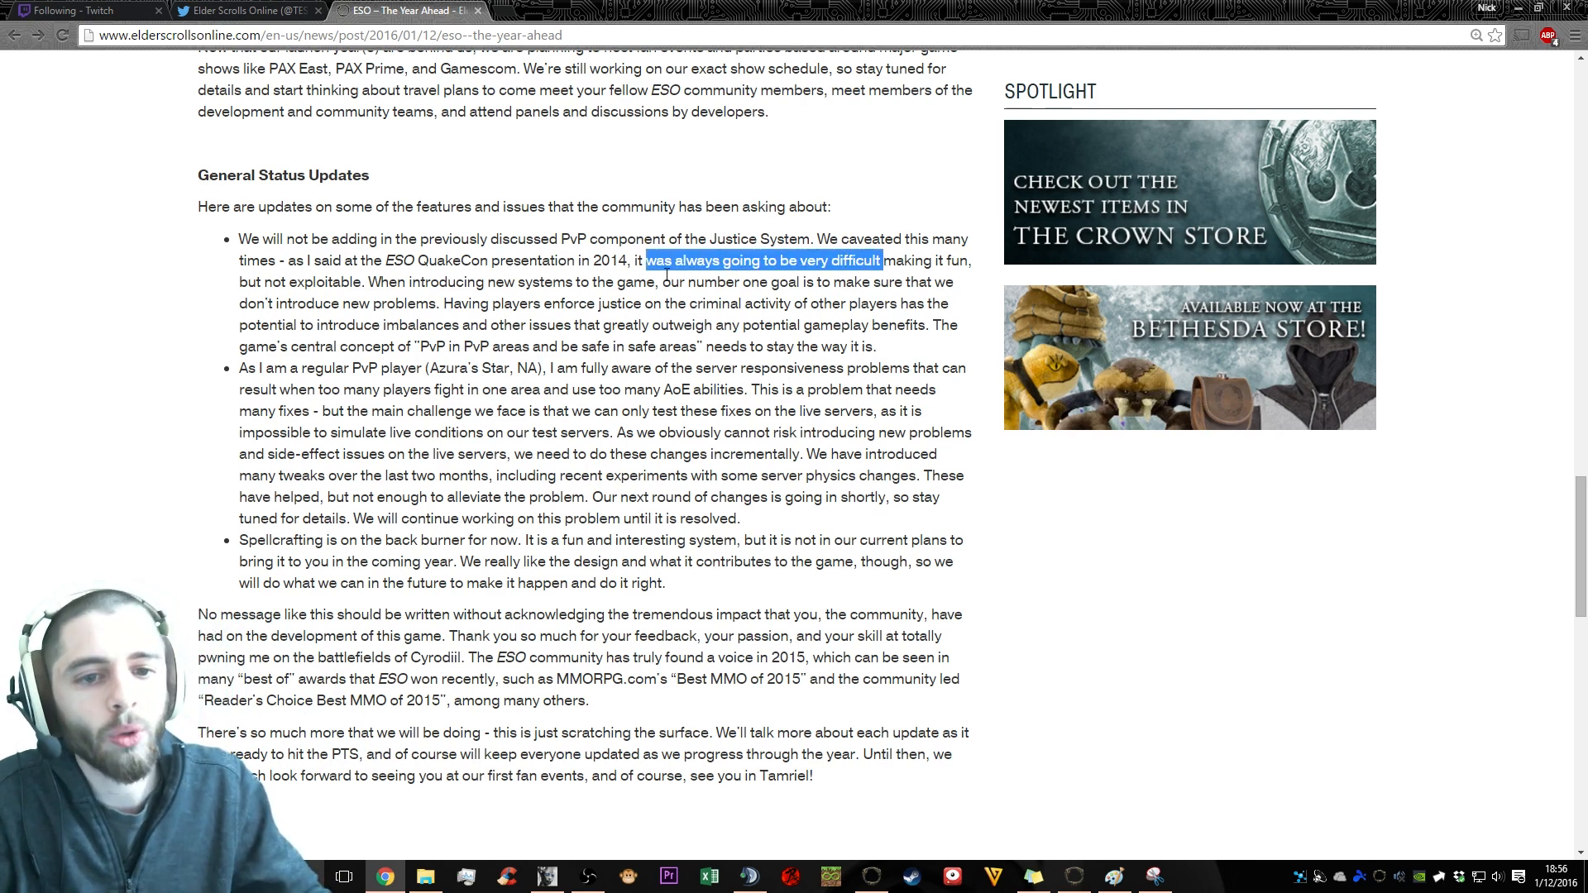
{"action": "left_click", "coordinate": [428, 268]}
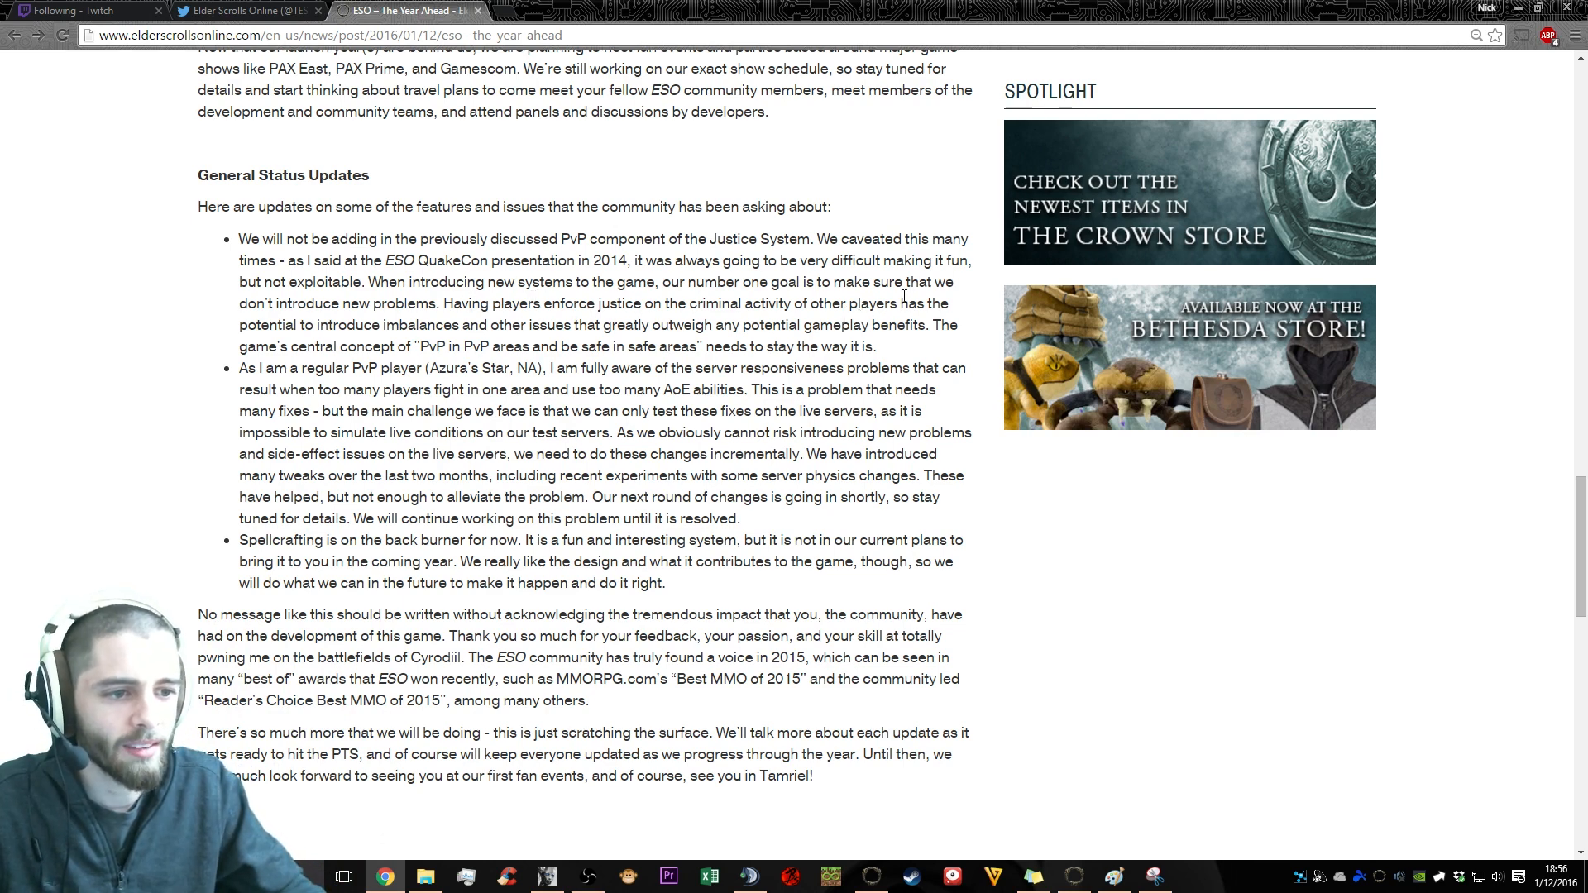
{"action": "left_click_drag", "start_coordinate": [908, 303], "coordinate": [477, 325]}
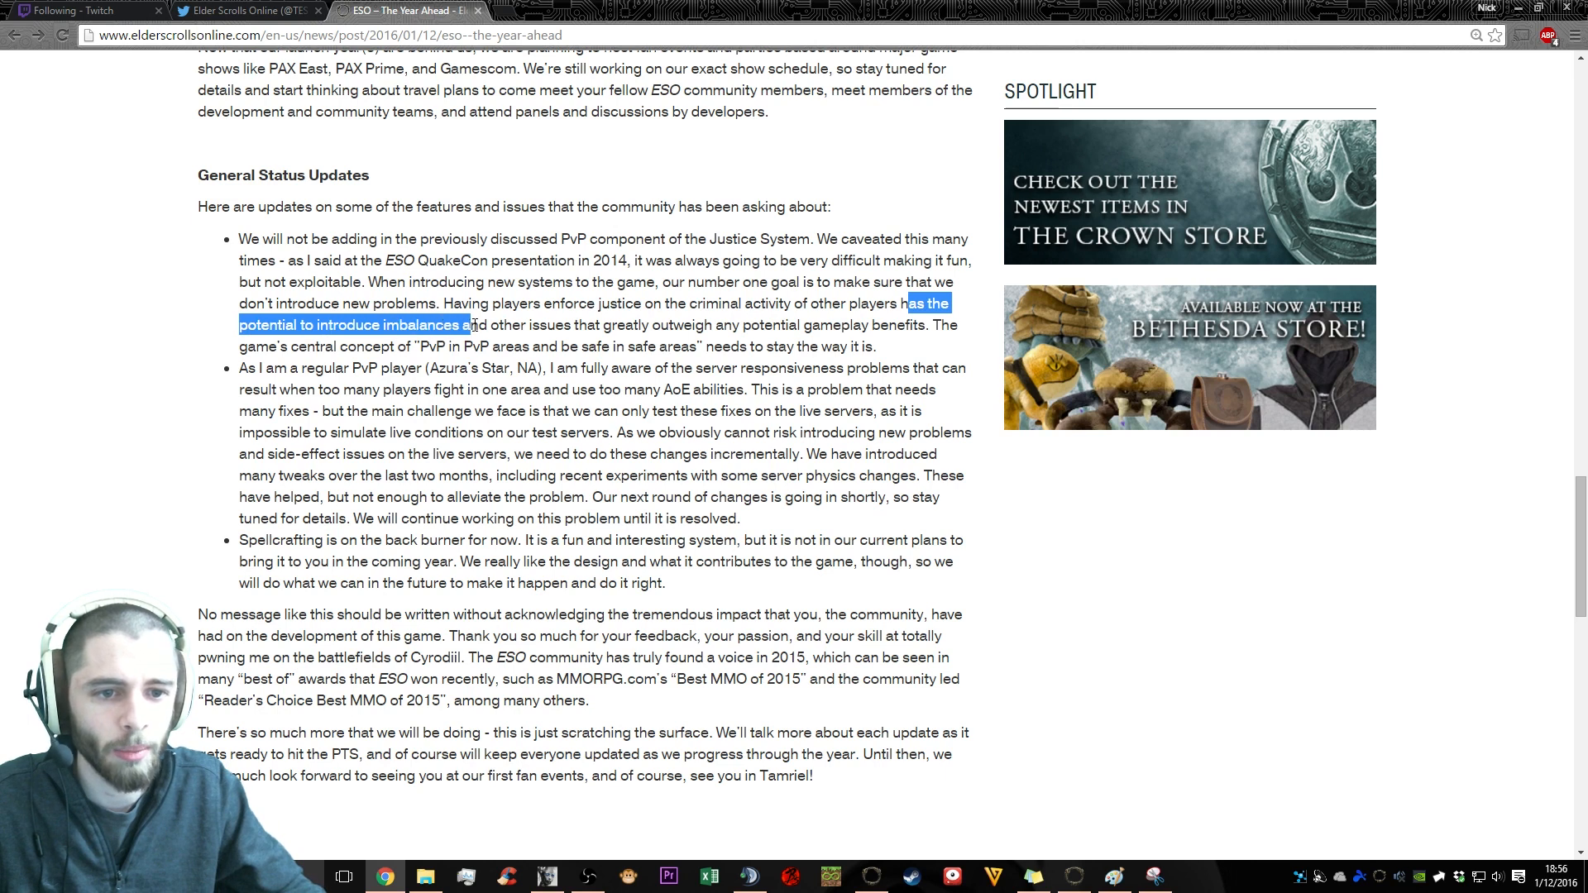
{"action": "left_click_drag", "start_coordinate": [473, 325], "coordinate": [688, 346]}
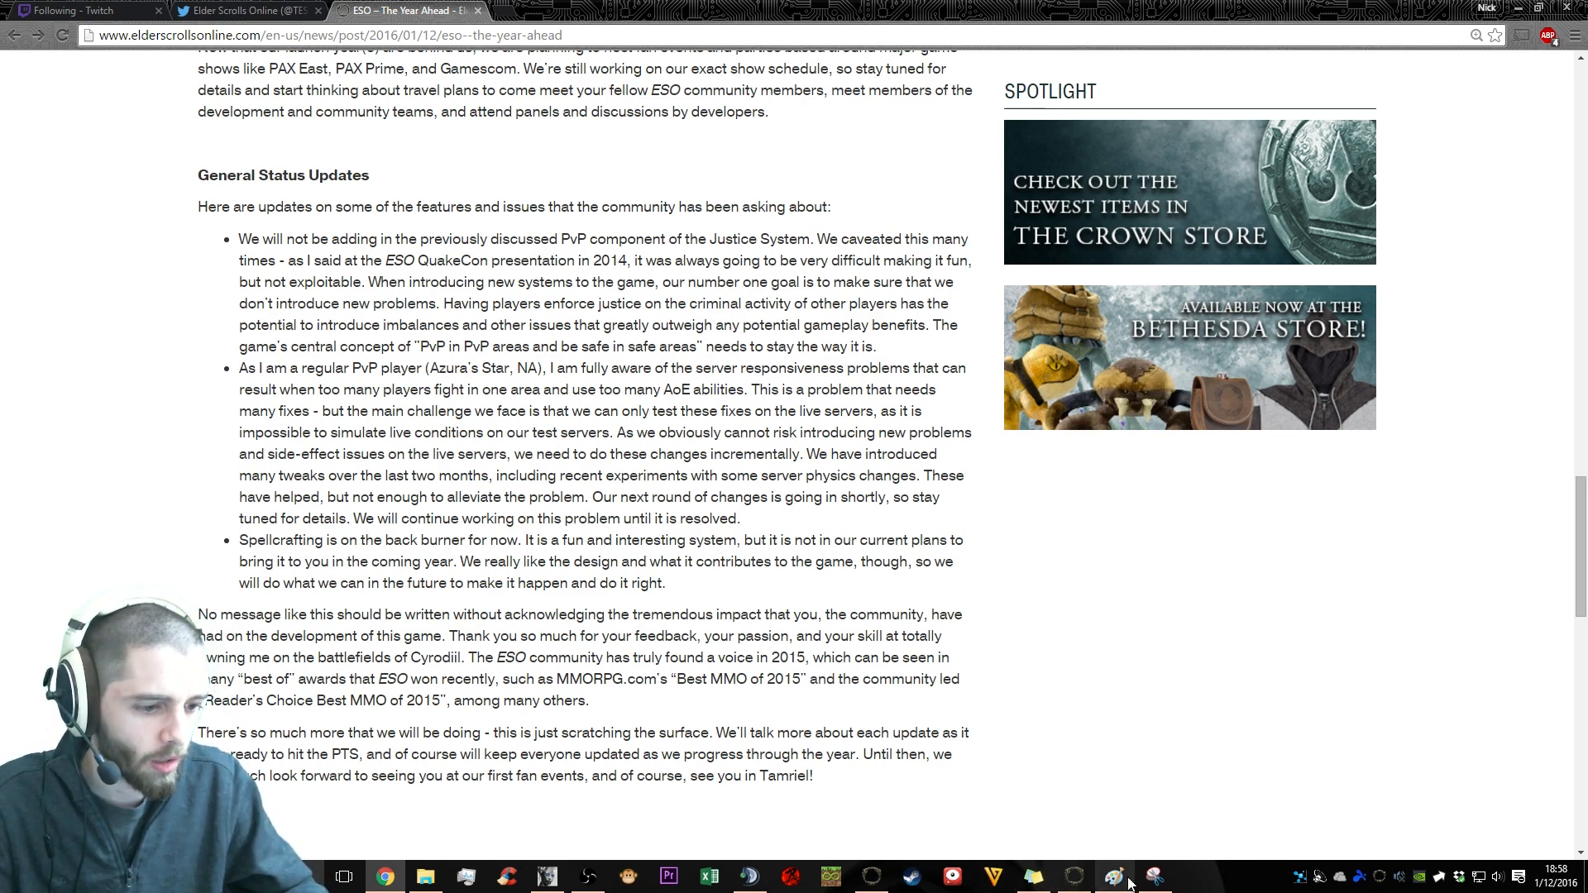
{"action": "left_click", "coordinate": [1111, 877]}
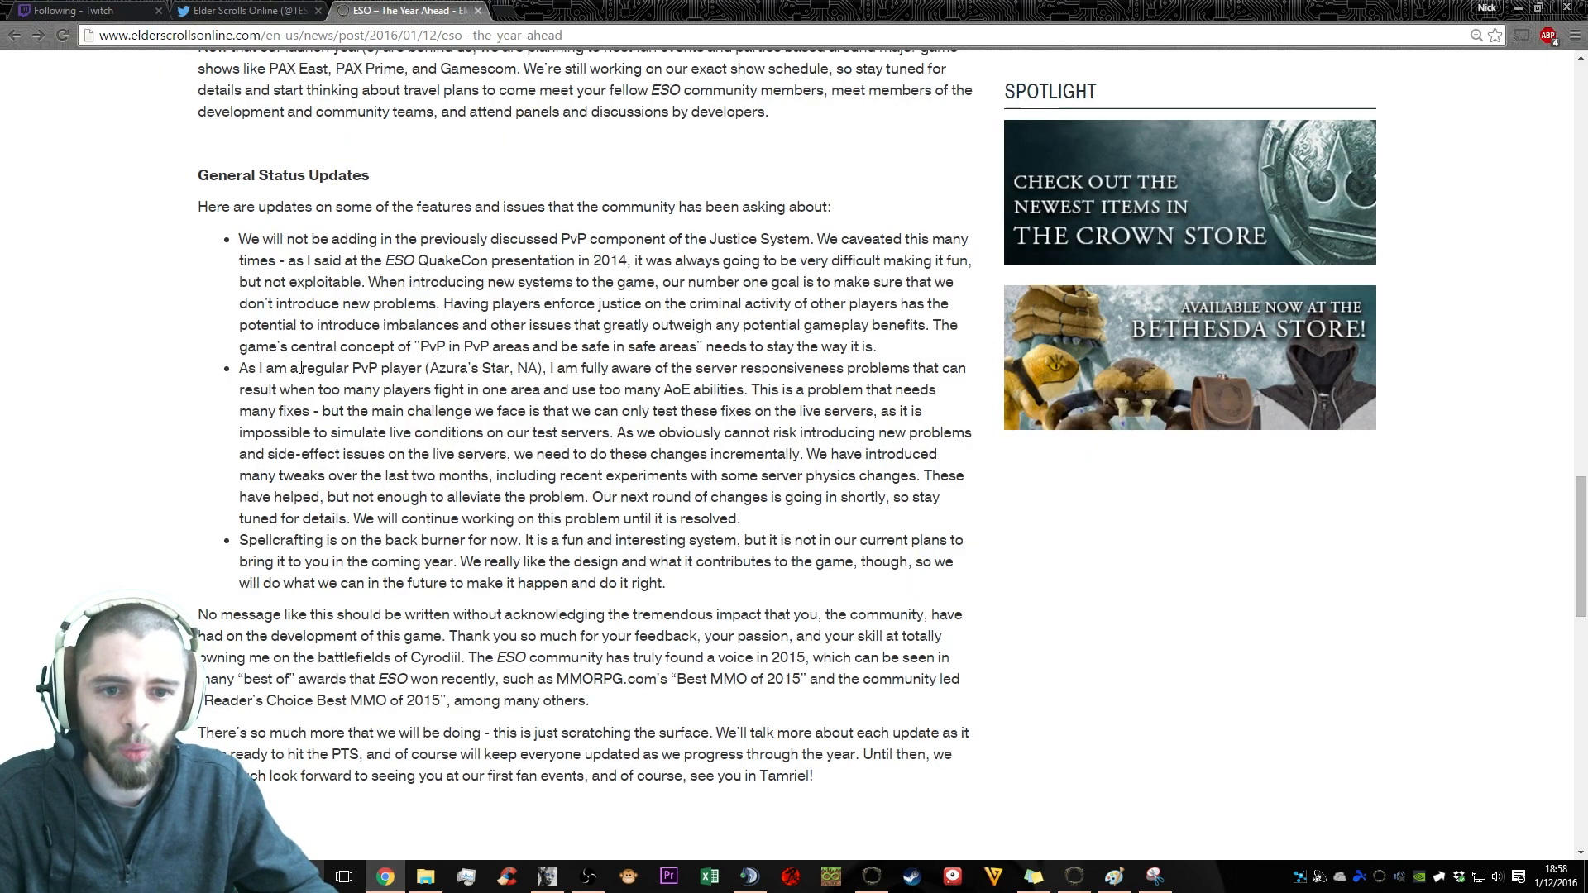
{"action": "double_click", "coordinate": [268, 325]}
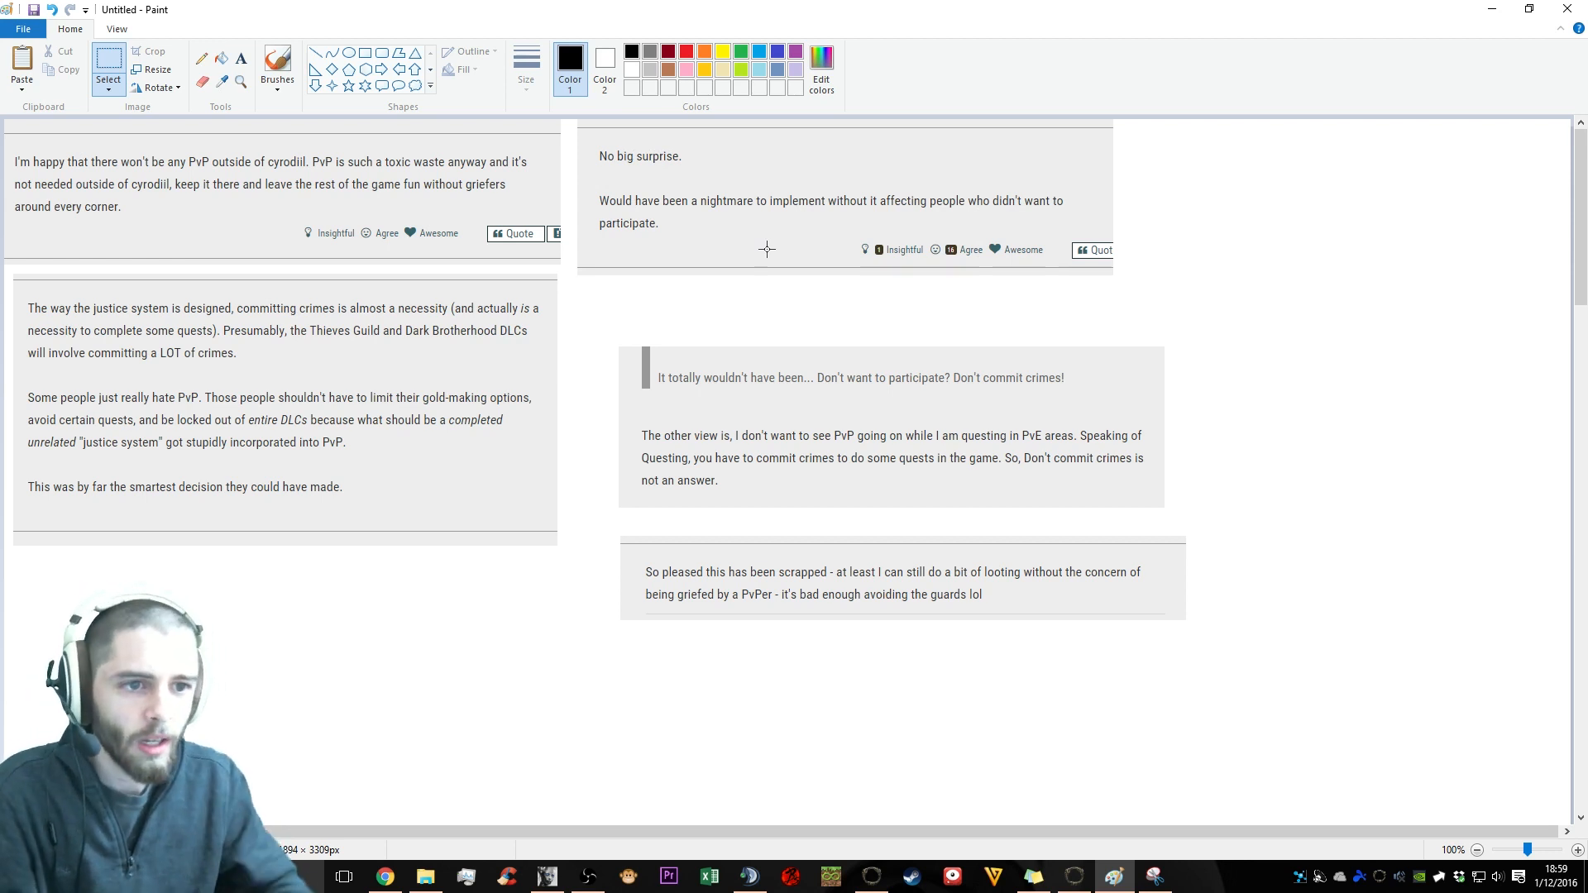
{"action": "left_click_drag", "start_coordinate": [577, 181], "coordinate": [764, 212]}
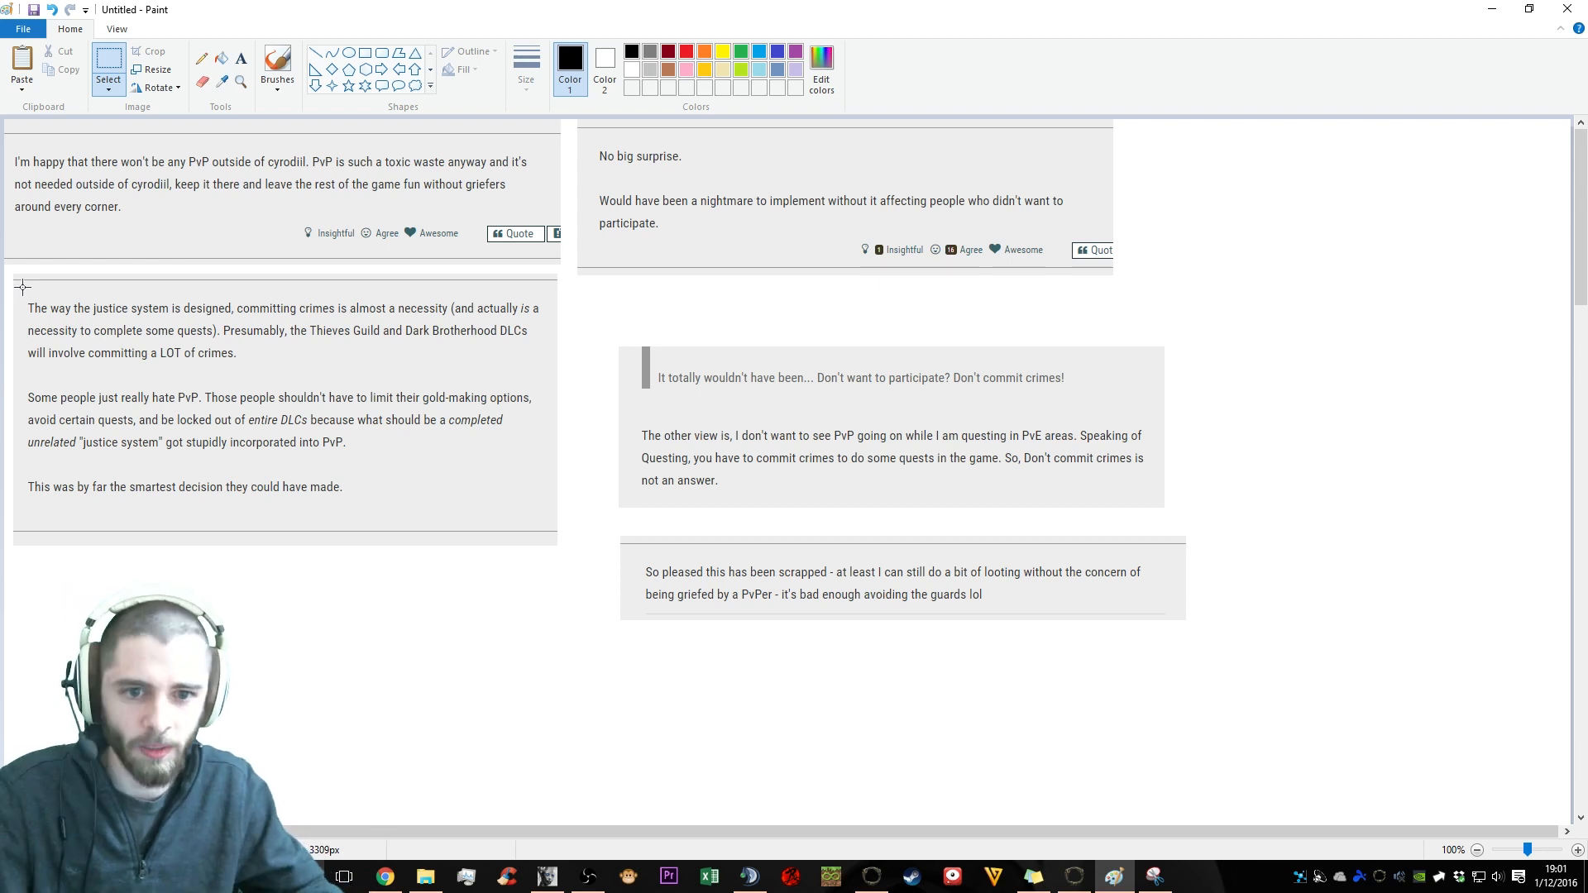
{"action": "left_click_drag", "start_coordinate": [18, 288], "coordinate": [559, 370]}
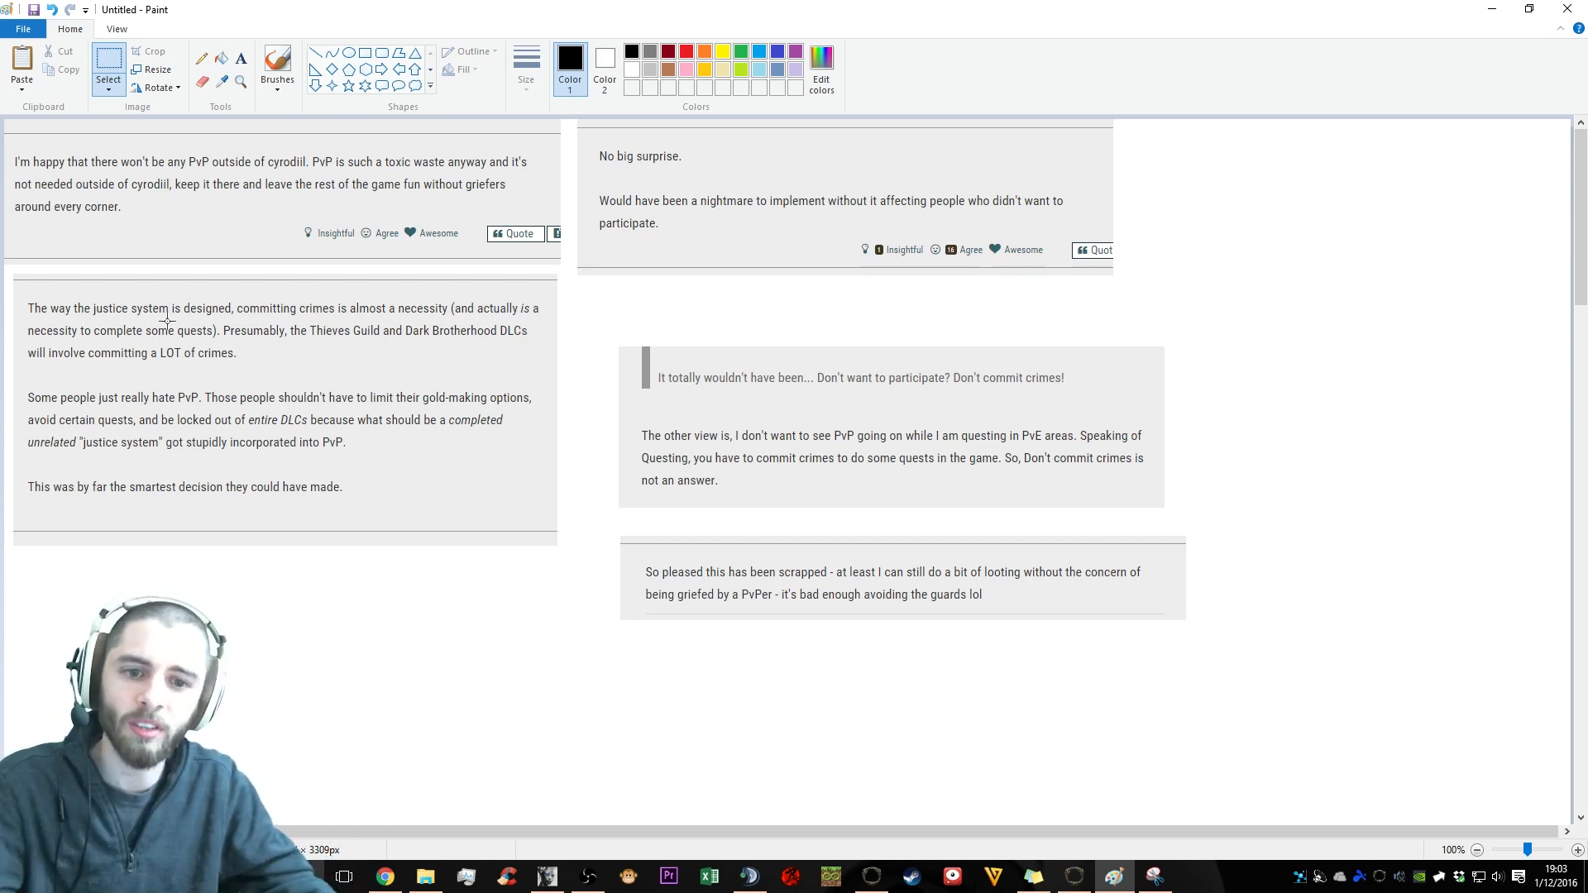
{"action": "left_click_drag", "start_coordinate": [28, 287], "coordinate": [553, 518]}
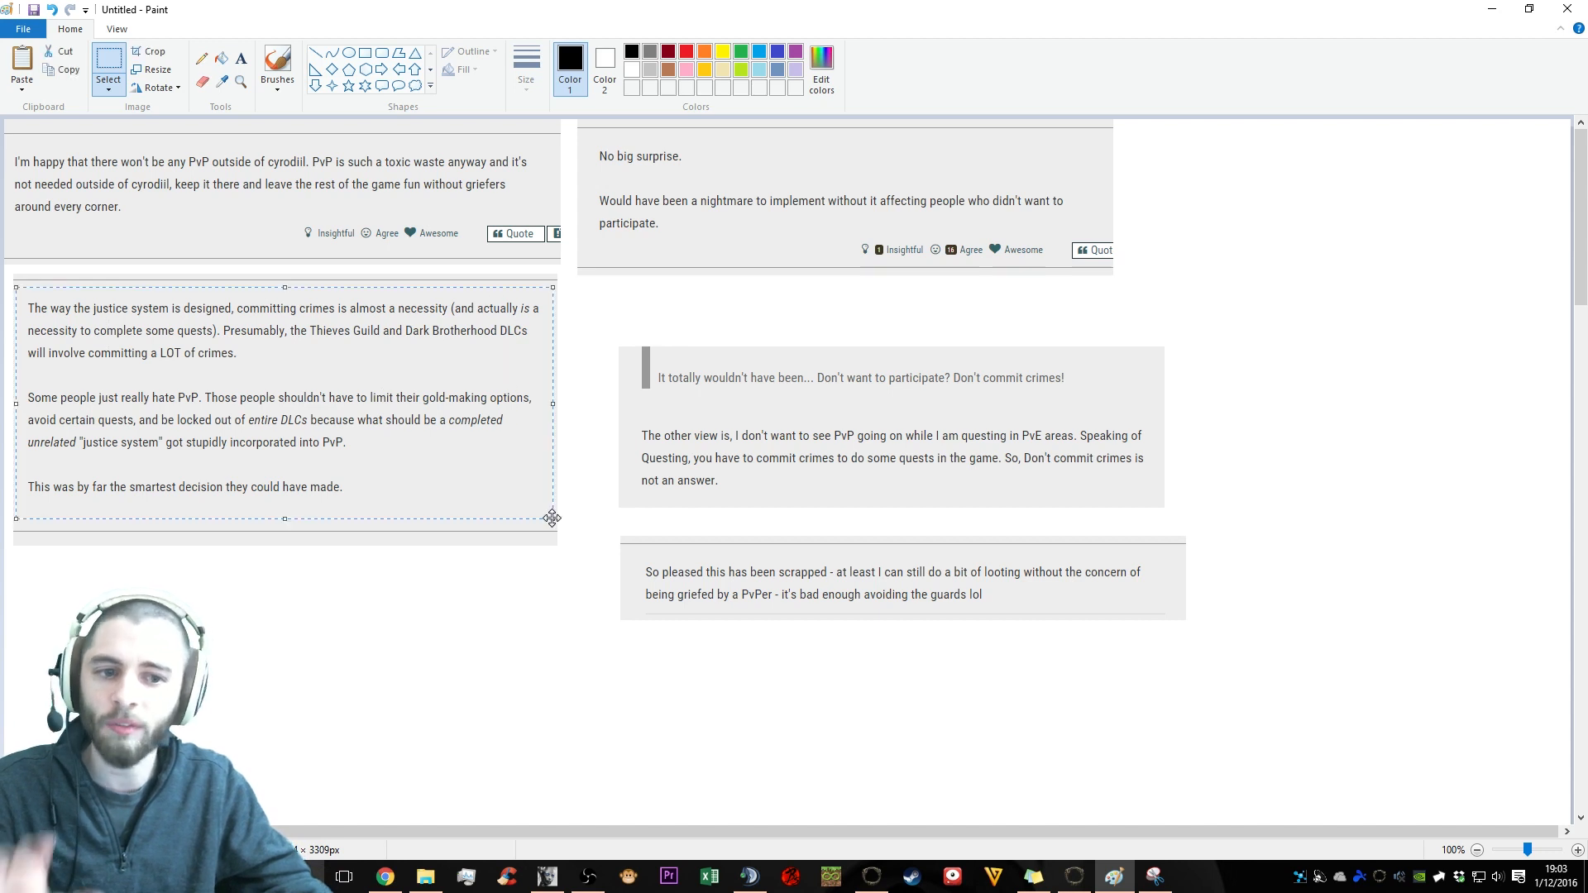
{"action": "mouse_move", "coordinate": [491, 553]}
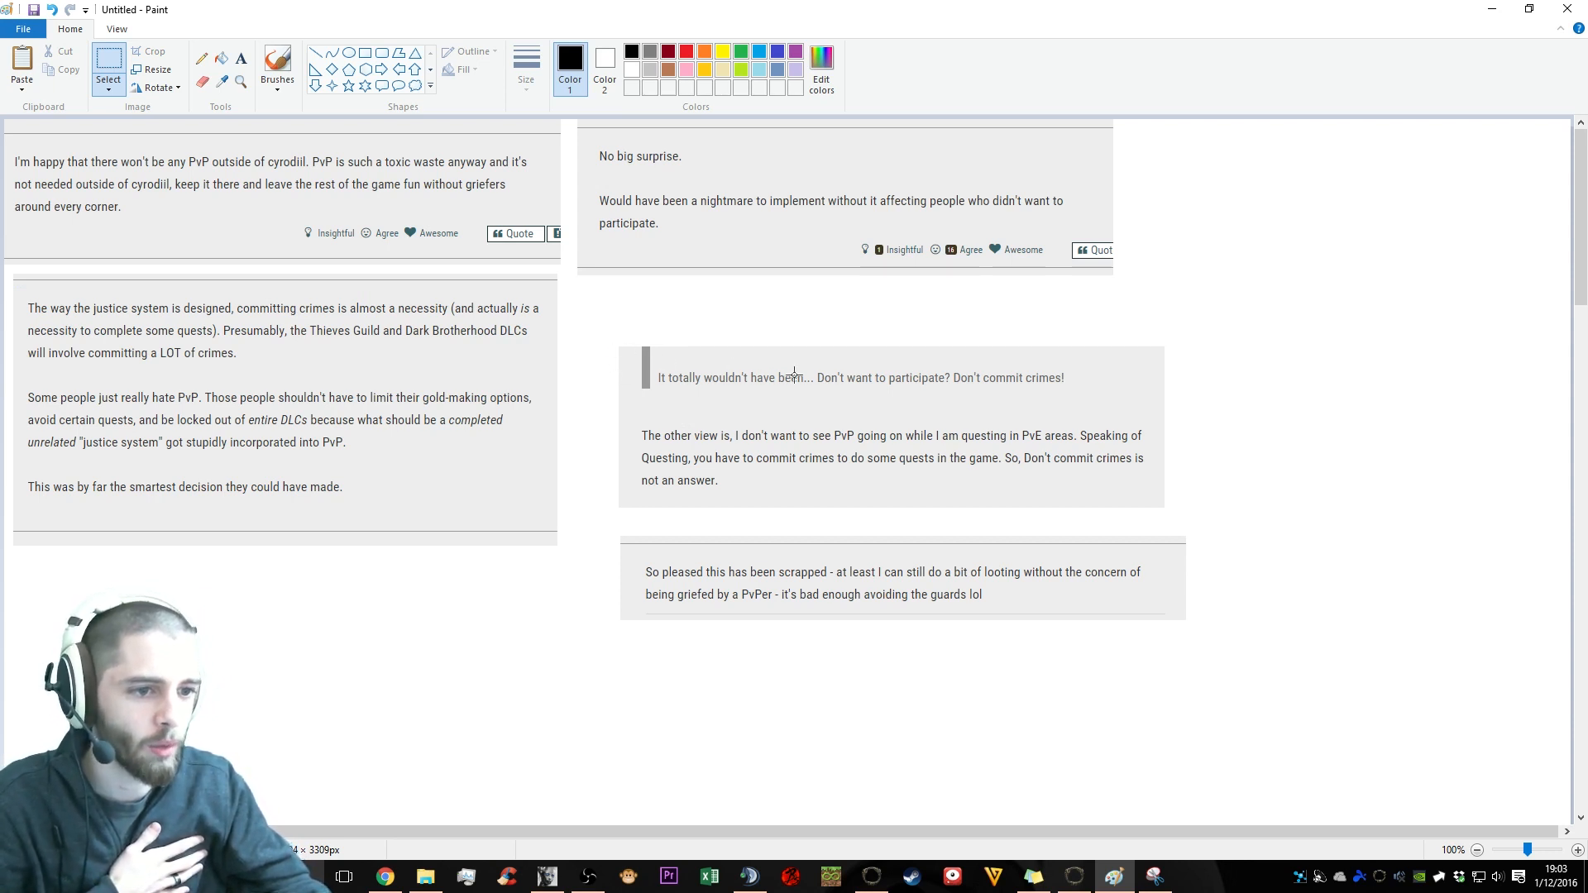
{"action": "mouse_move", "coordinate": [869, 385]}
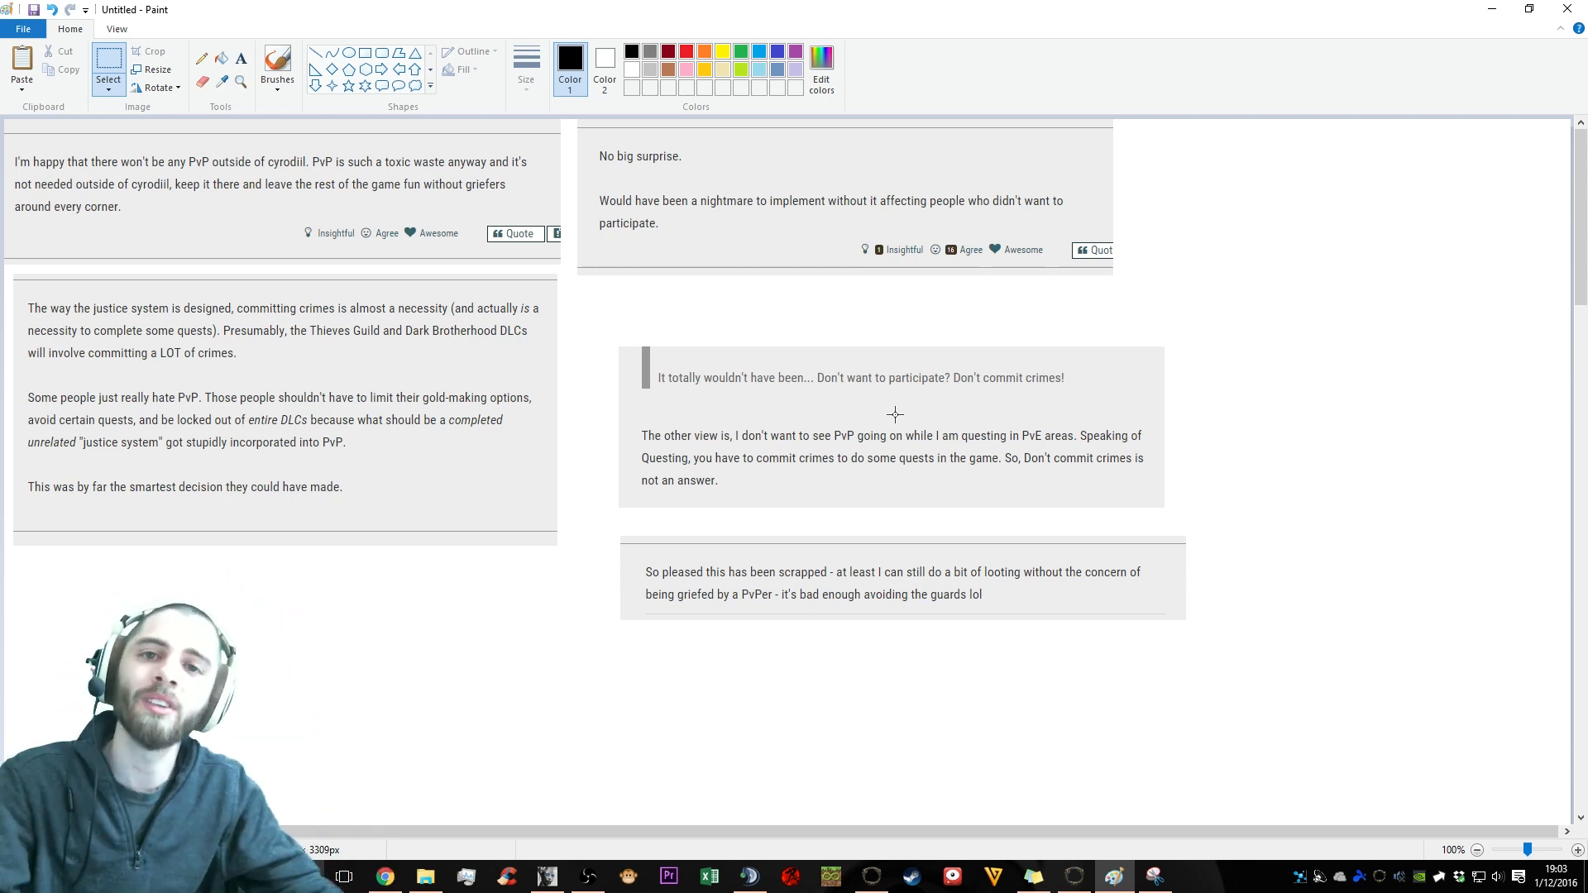
{"action": "mouse_move", "coordinate": [635, 420]}
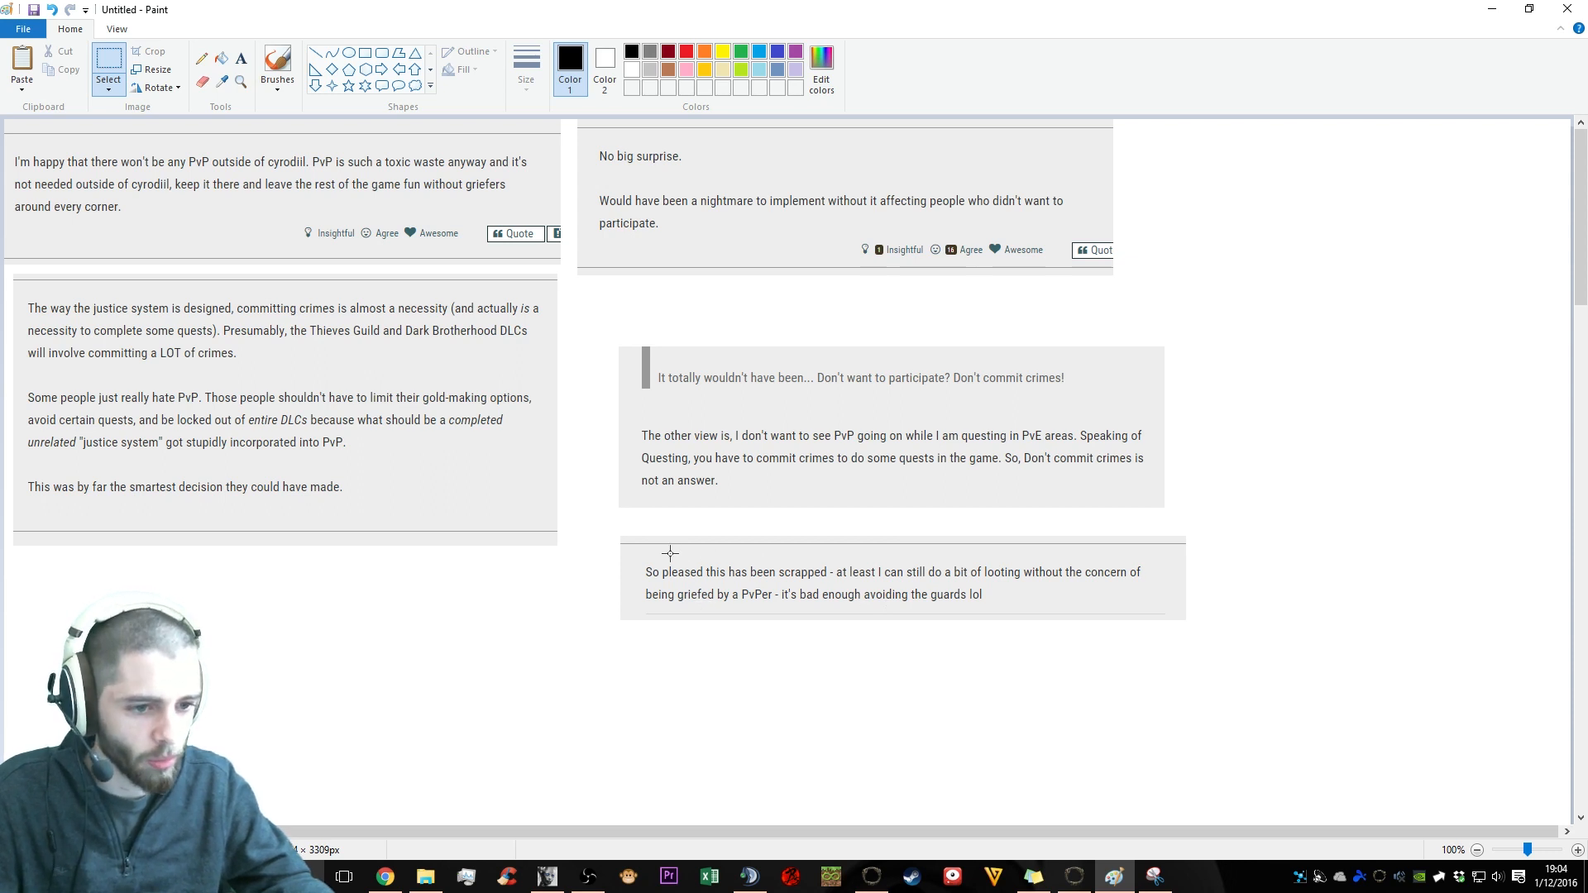
{"action": "mouse_move", "coordinate": [1032, 564]}
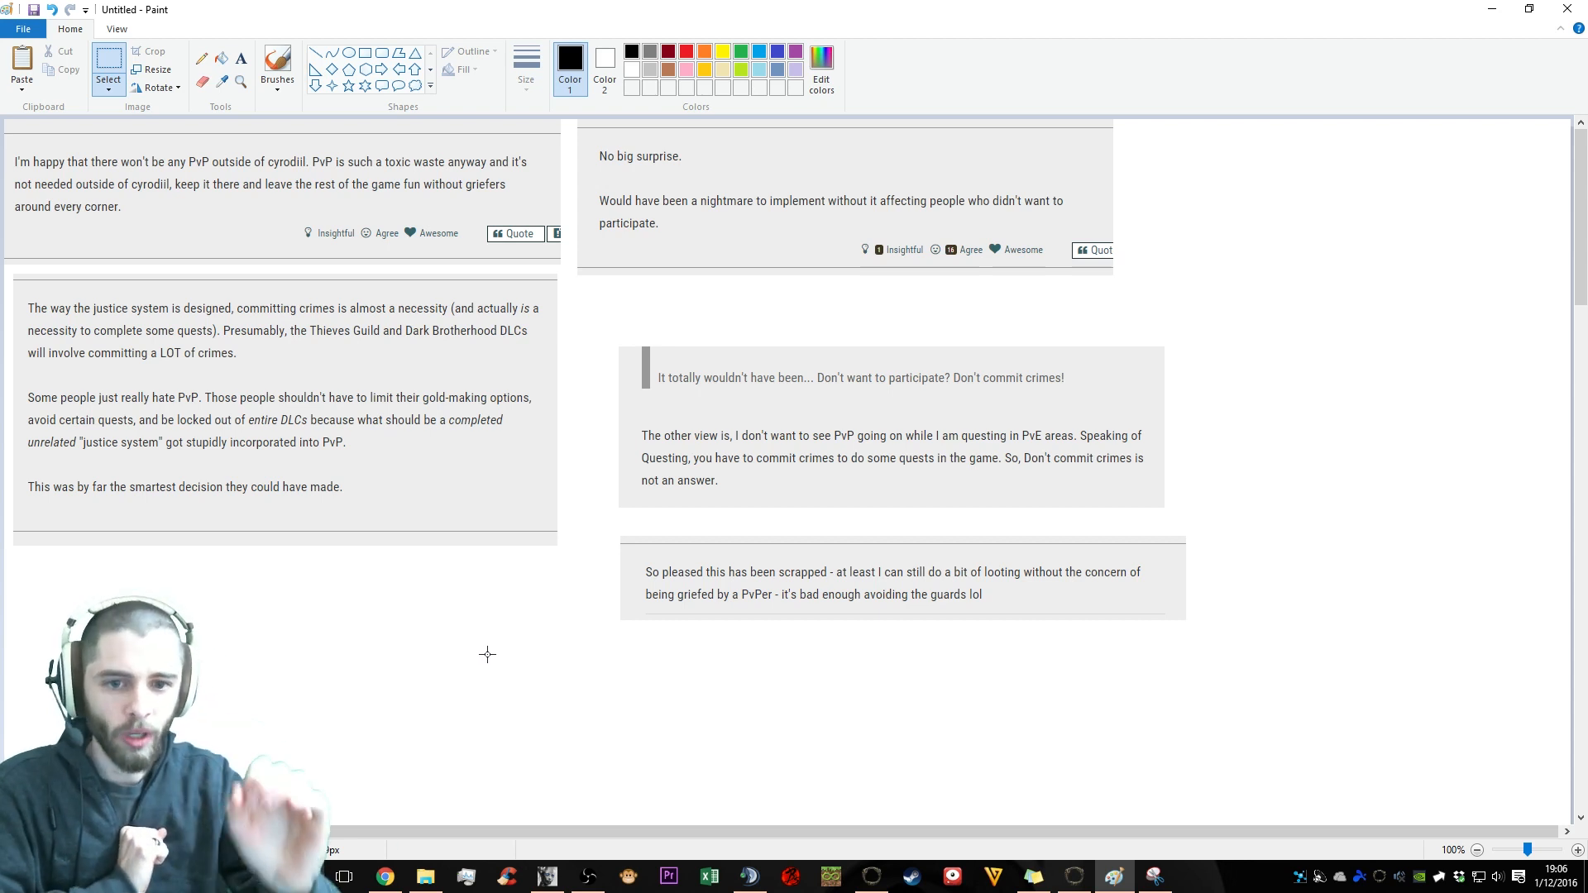
{"action": "left_click_drag", "start_coordinate": [27, 284], "coordinate": [466, 554]}
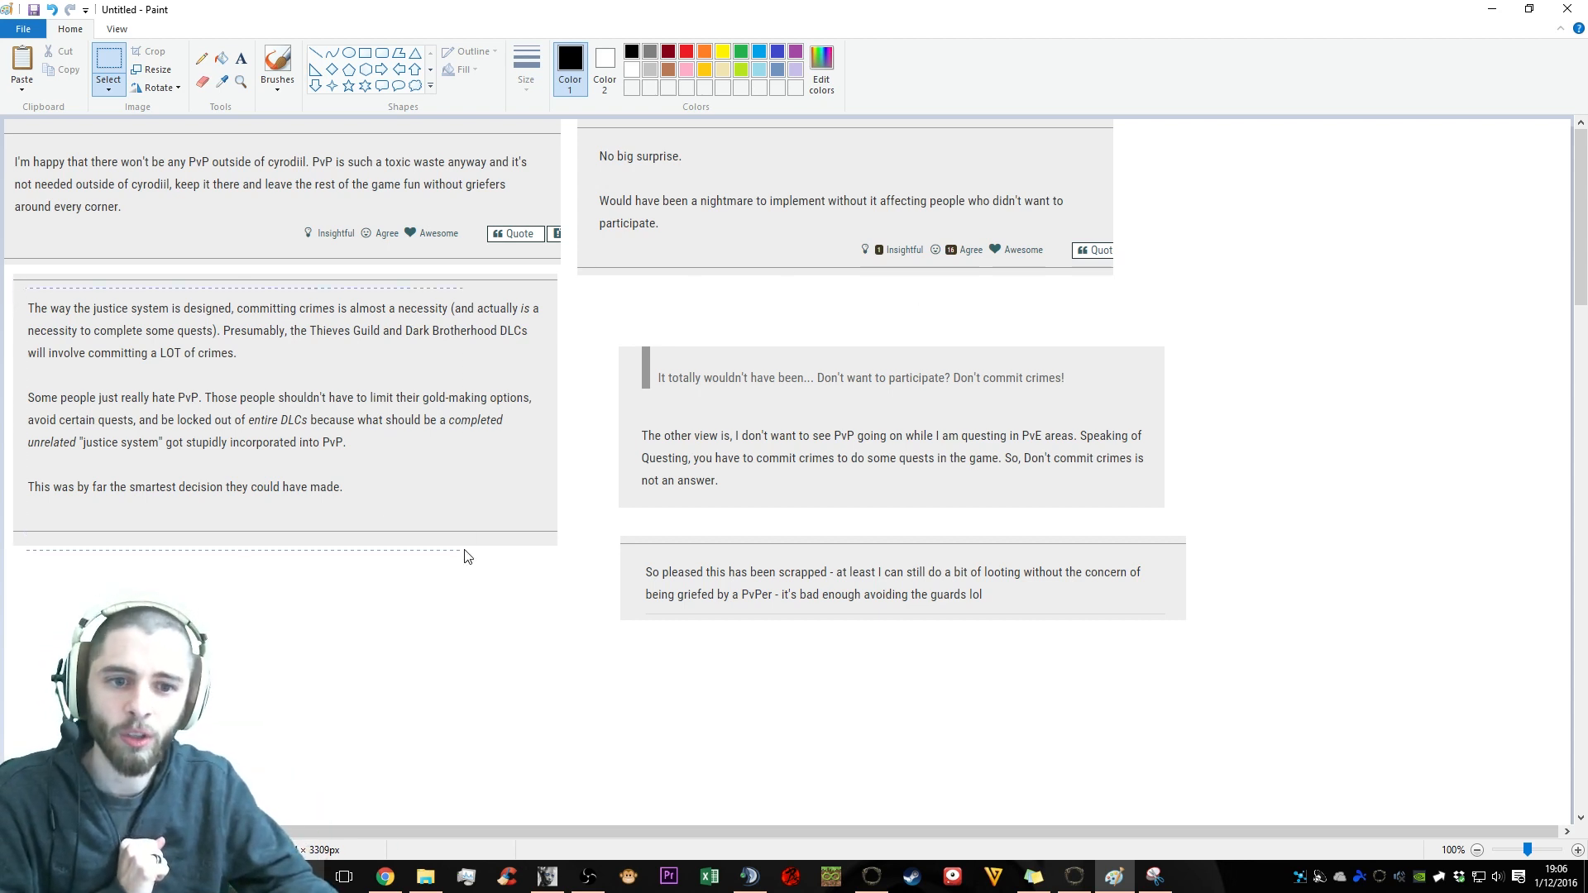